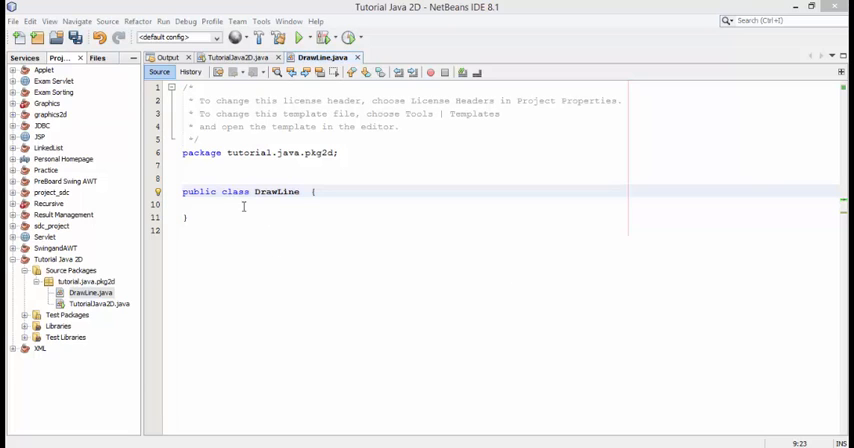
- Add import java.awt.* and java.applet.* above DrawLine, then start typing extends Applet
left_click(202, 170)
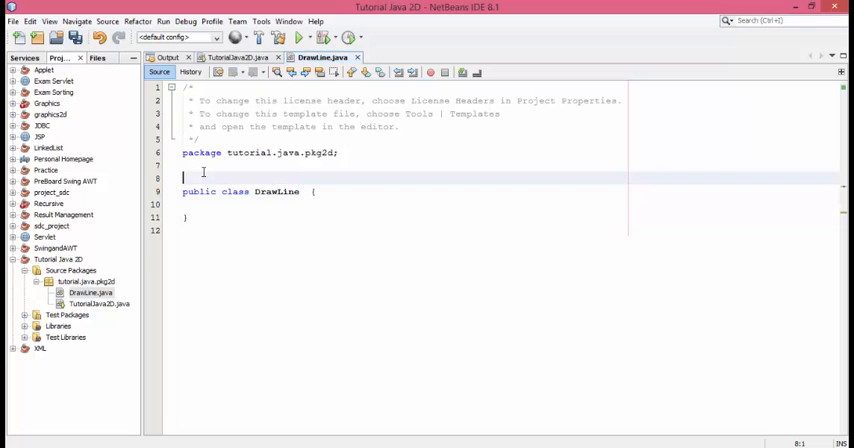
type("import jav")
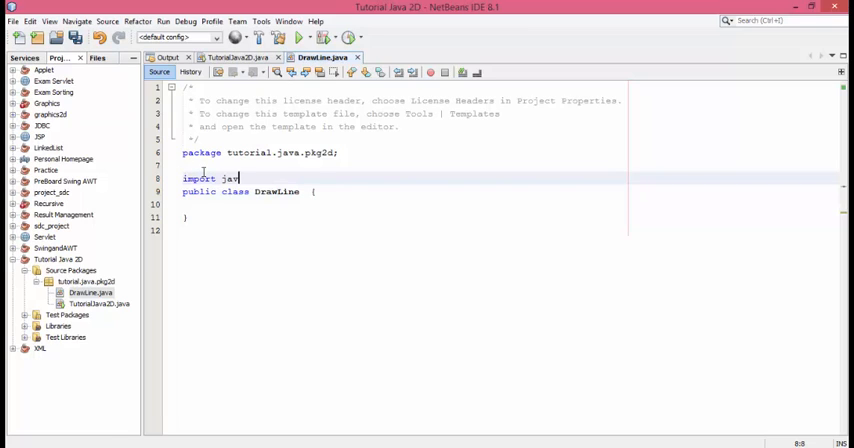
type("a.awt.*;")
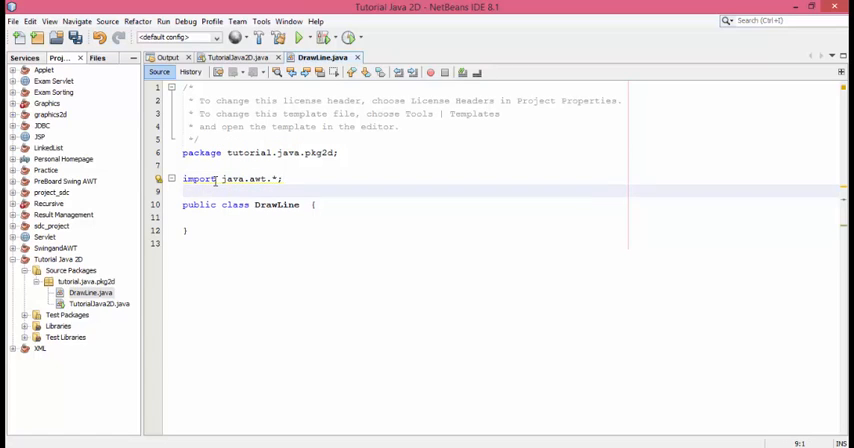
type("impot")
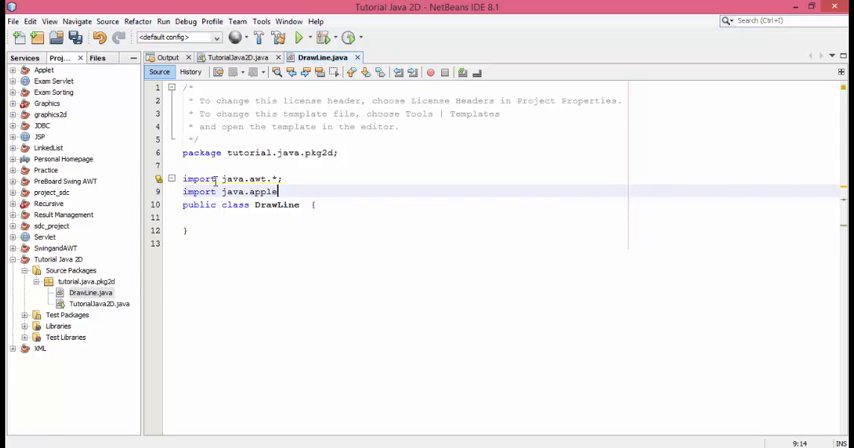
type("t.")
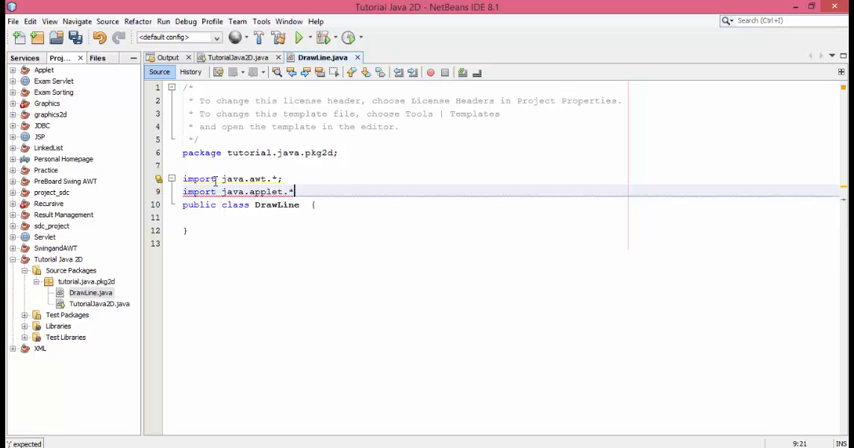
type("*;")
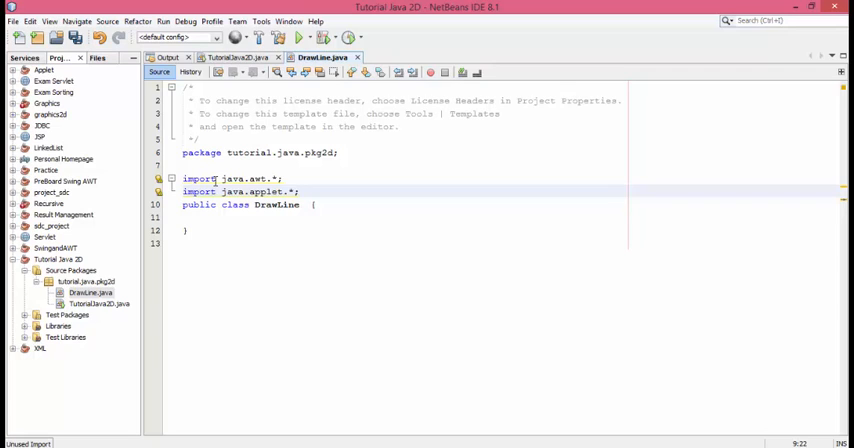
type("extends Applet")
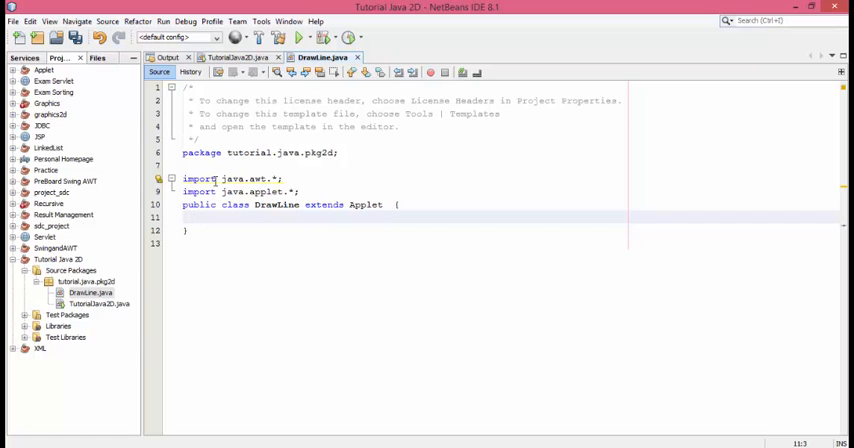
- Declare public void paint(Graphics g) inside DrawLine, highlighting the Graphics type and parameter g
type("puvl")
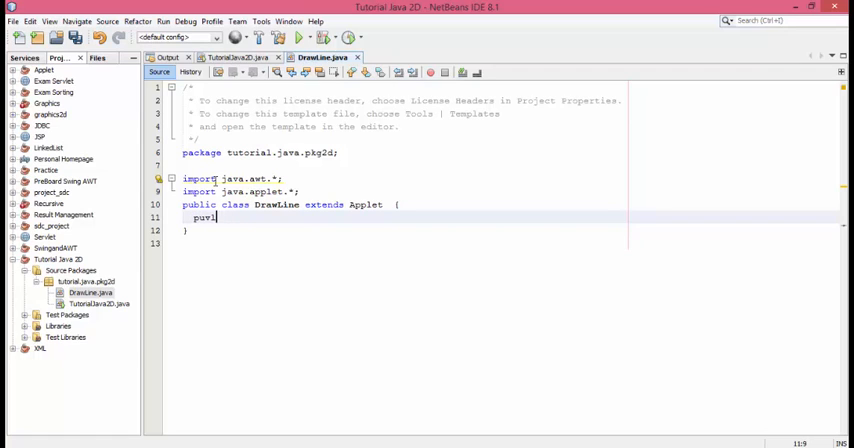
type("ublic v")
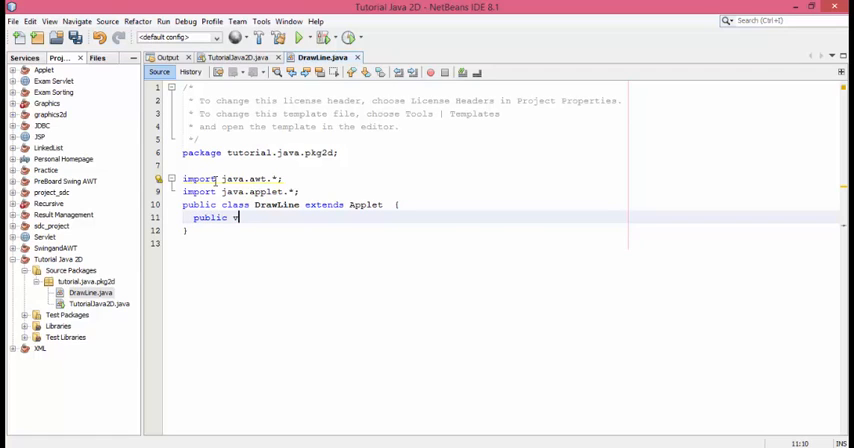
type("oid paint")
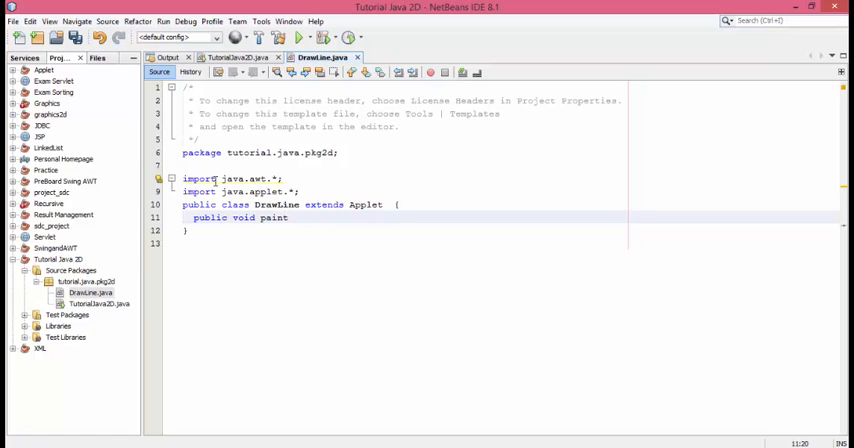
type("(Graphics g")
type("{")
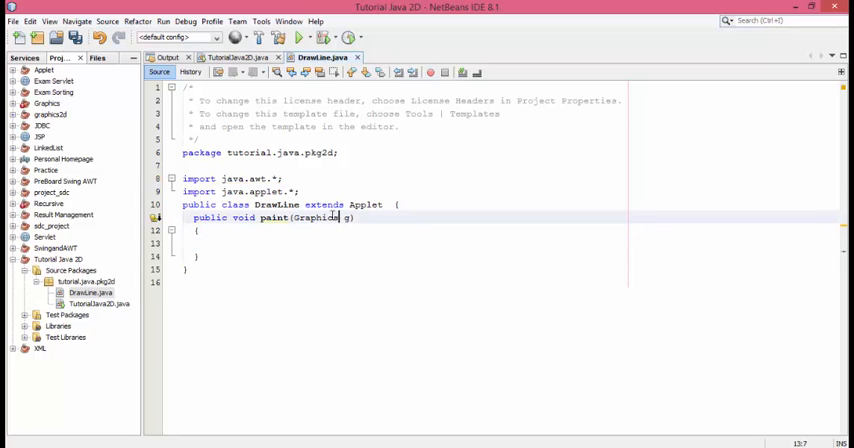
double_click(273, 217)
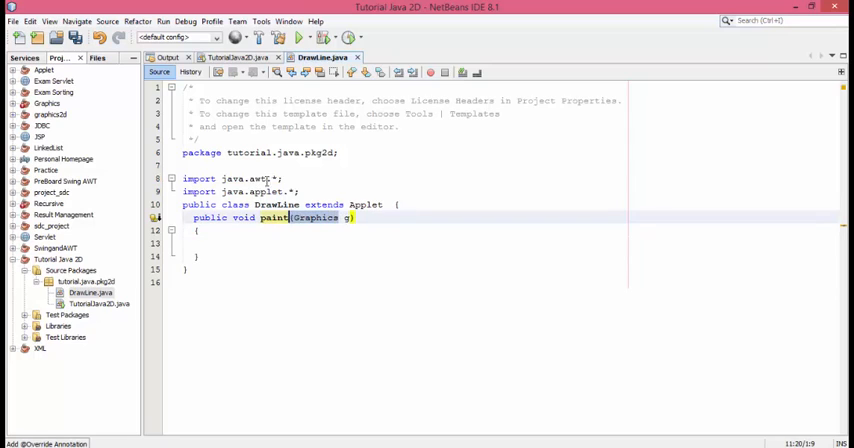
left_click(245, 178)
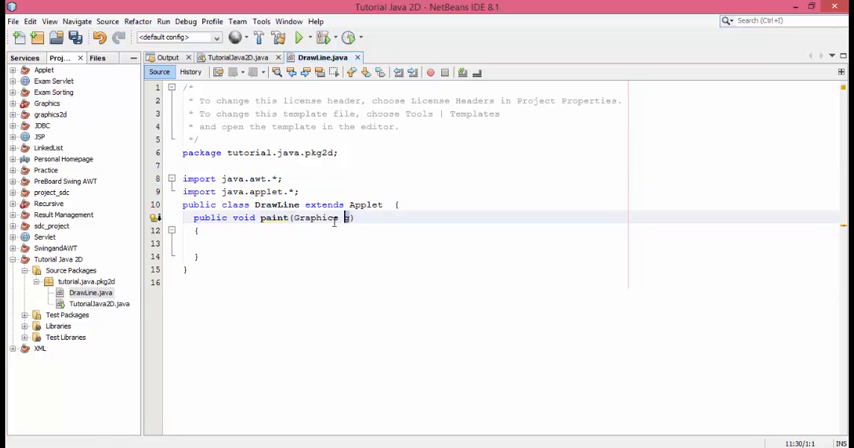
double_click(313, 217)
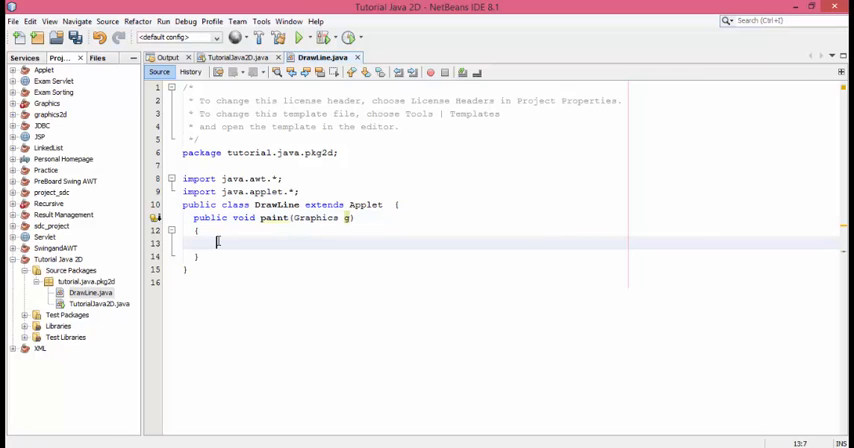
- Write Graphics2D g2d = (Graphics2D) g; in paint, adding the cast to fix incompatible types
type("Graphics2D")
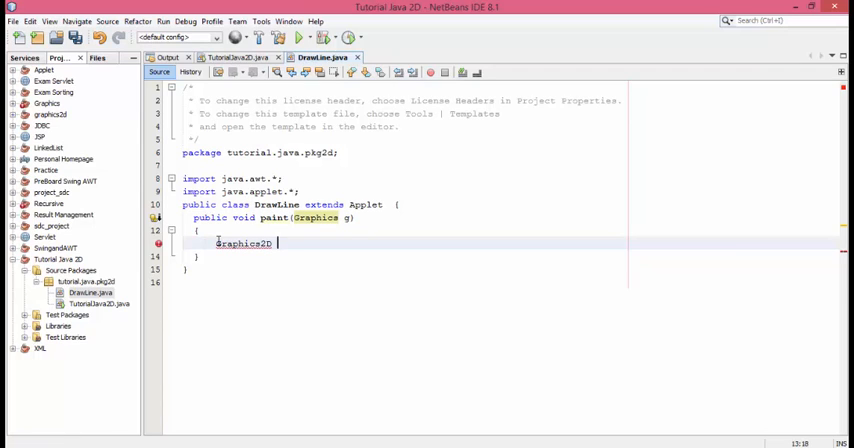
type("g2d")
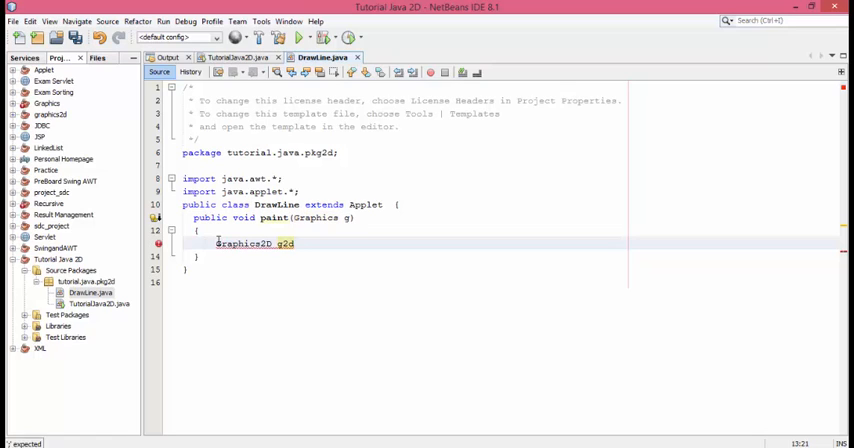
type("=")
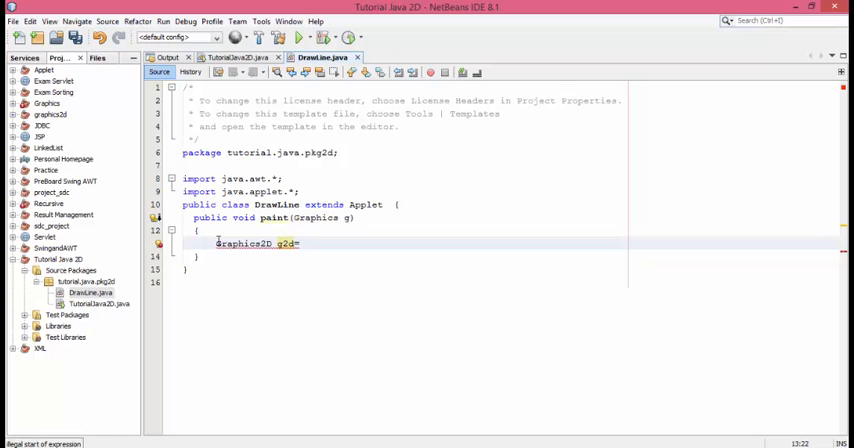
type("g;")
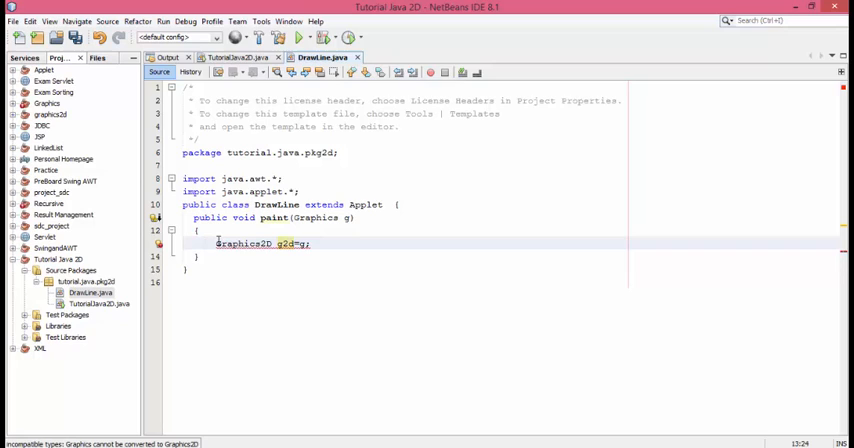
mouse_move(276, 282)
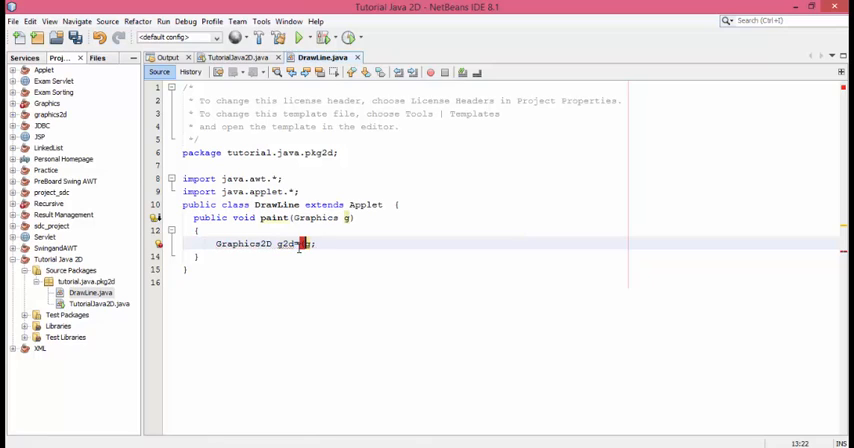
type("(graphics")
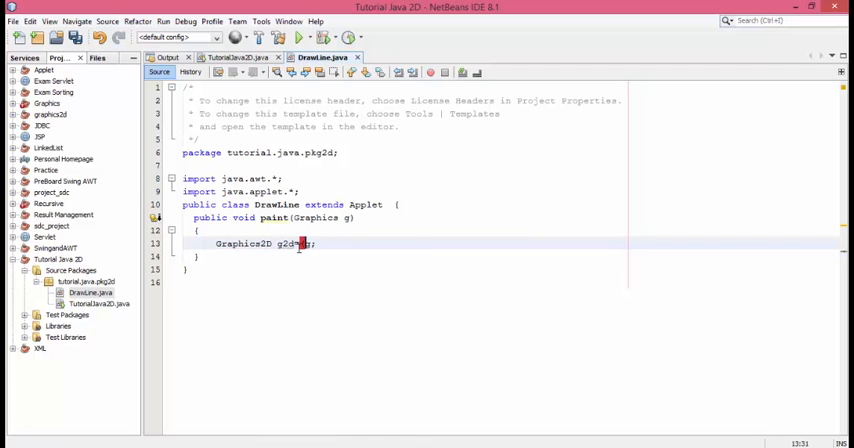
type("(Graphics2D")
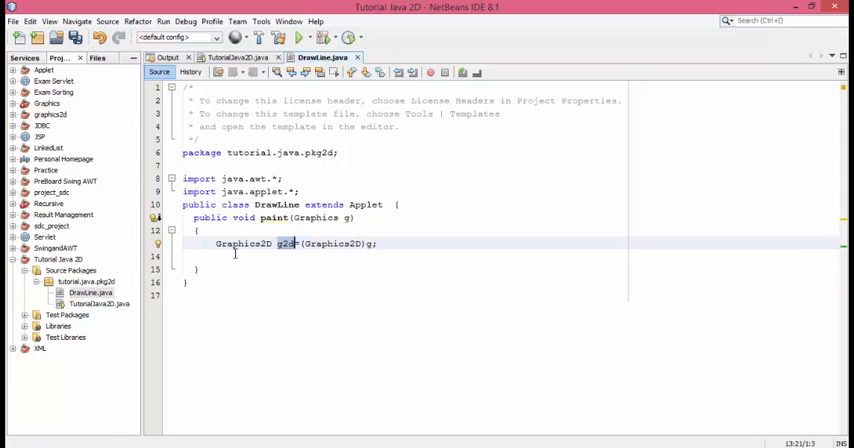
- Call g2d.drawLine(10, 10, 80, 80) in the paint method
type("g2d.")
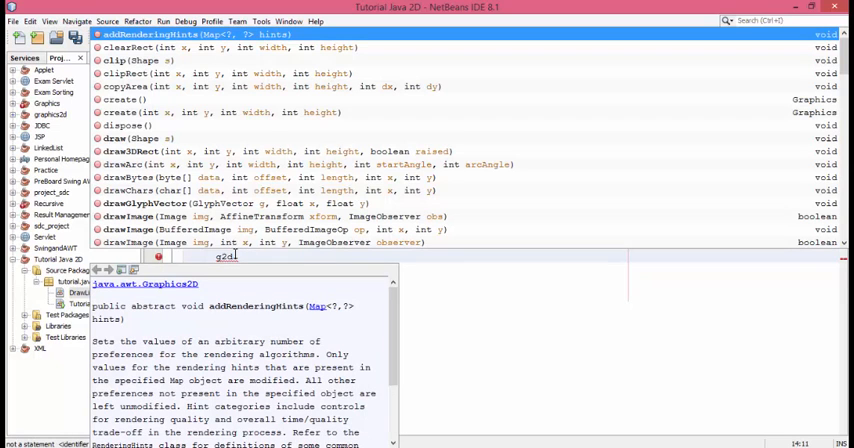
type("draw")
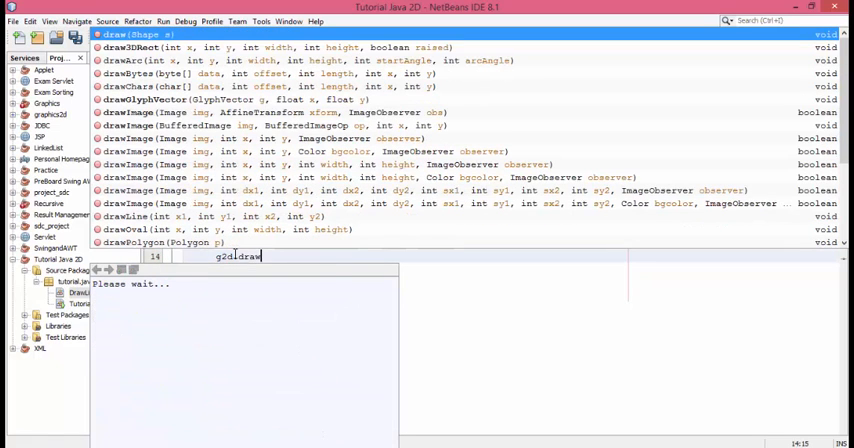
type("Line(WIDTH, WIDTH, WIDTH, WIDTH);")
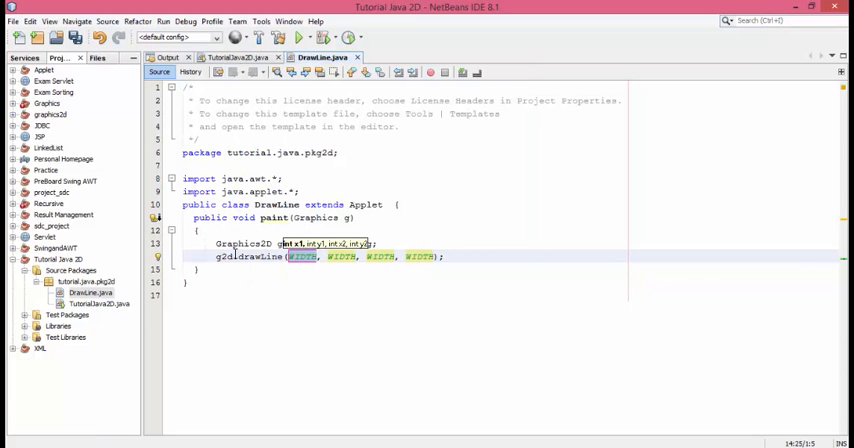
double_click(302, 256)
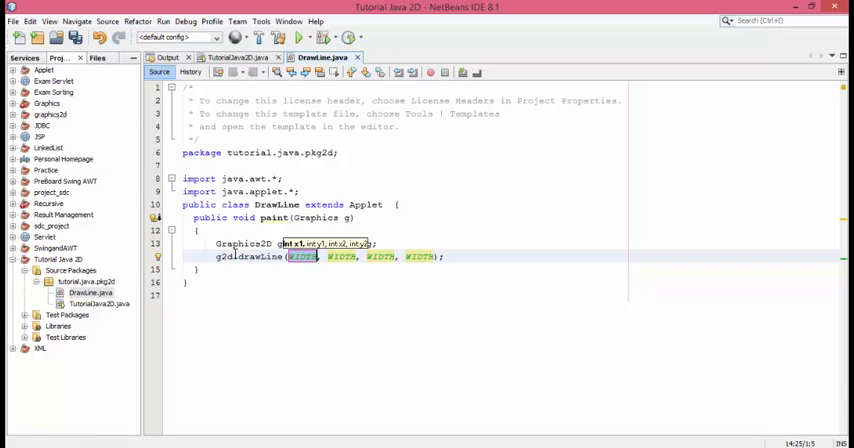
type("10")
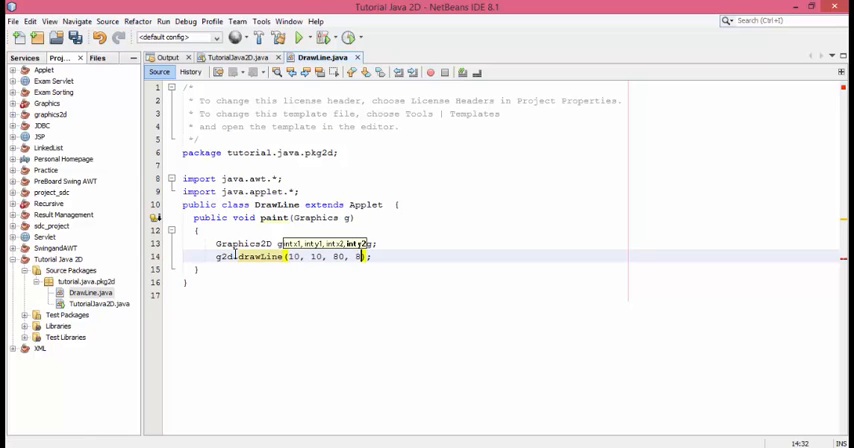
type("0")
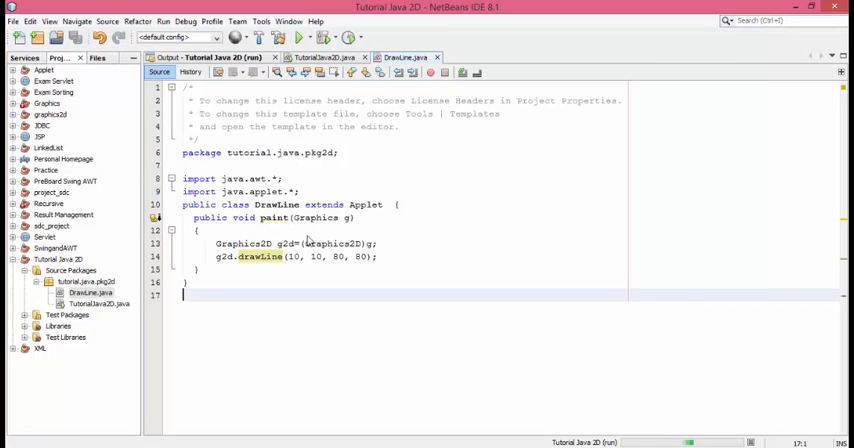
- Run DrawLine so Applet Viewer shows the diagonal line
left_click(282, 37)
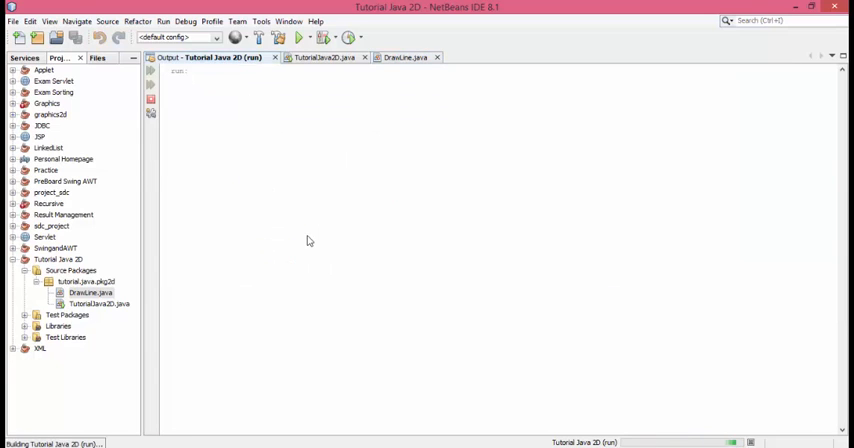
left_click(297, 37)
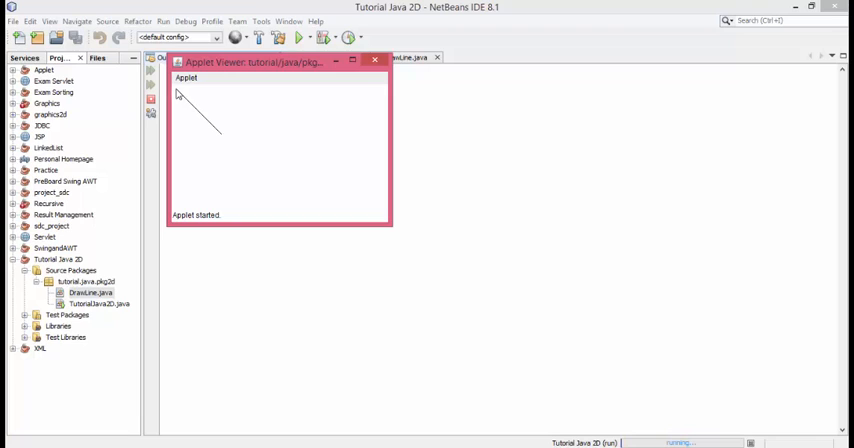
mouse_move(250, 94)
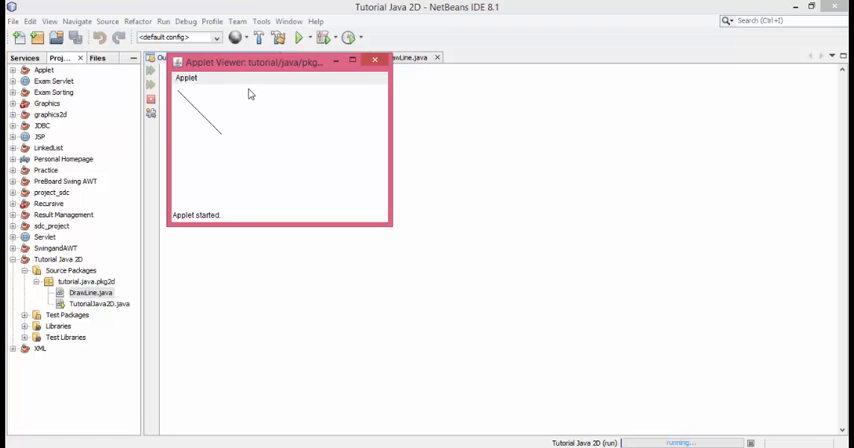